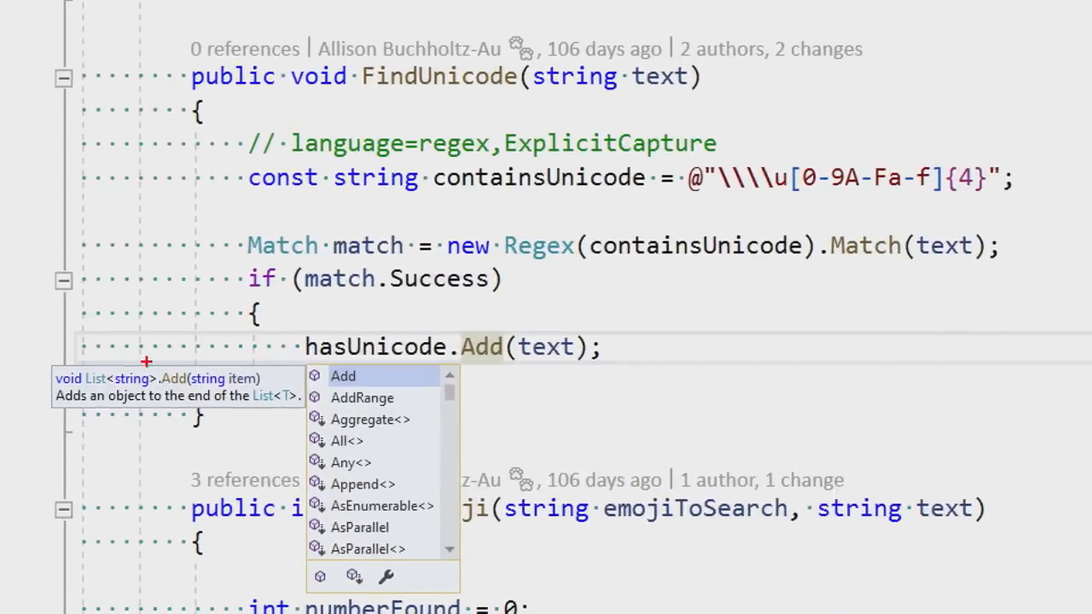
mouse_move(136, 405)
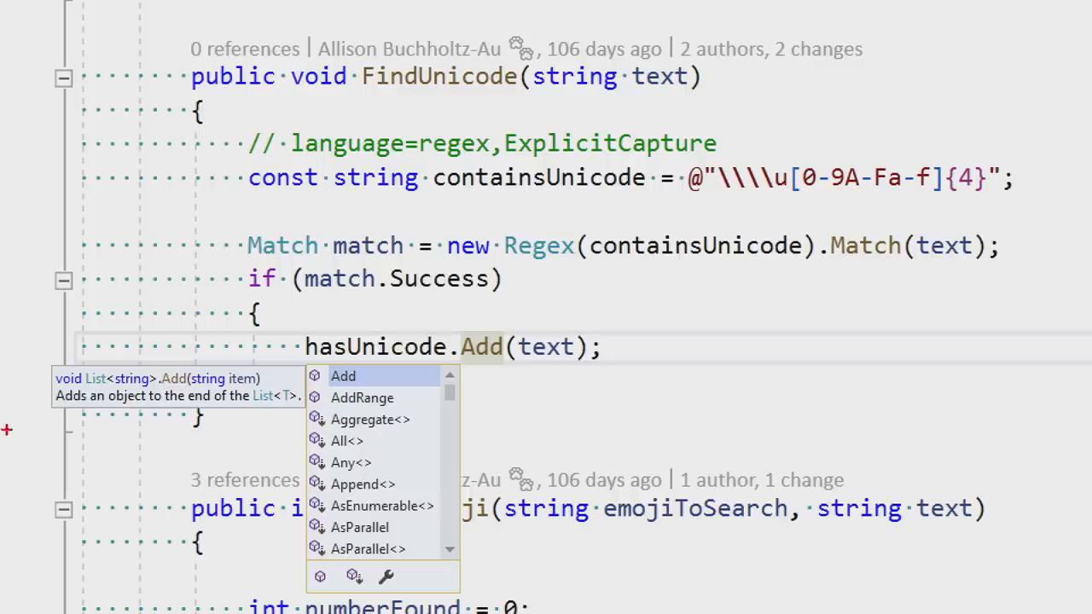
mouse_move(177, 405)
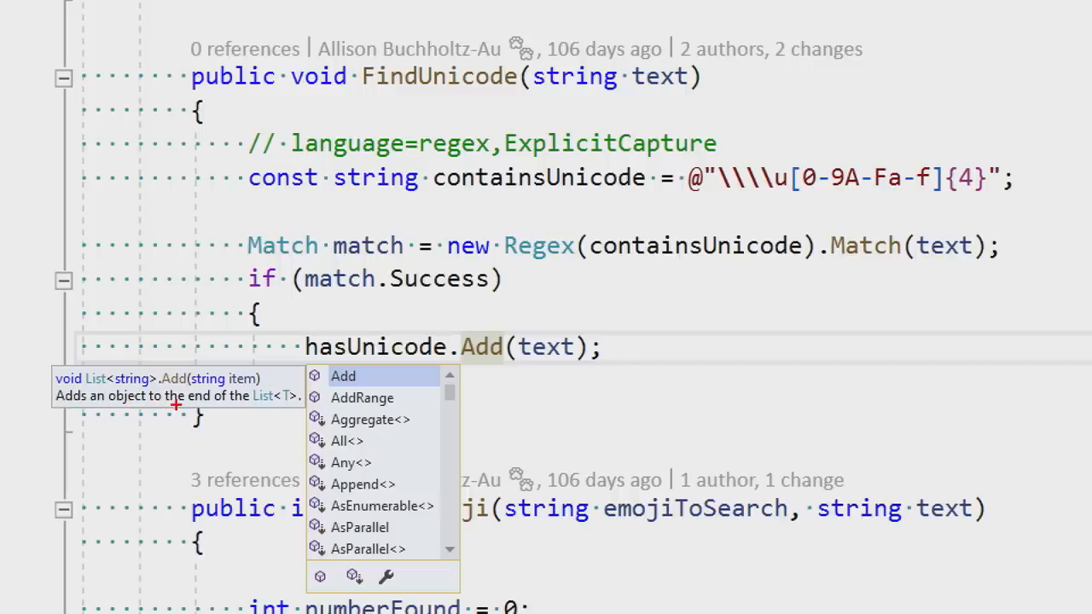